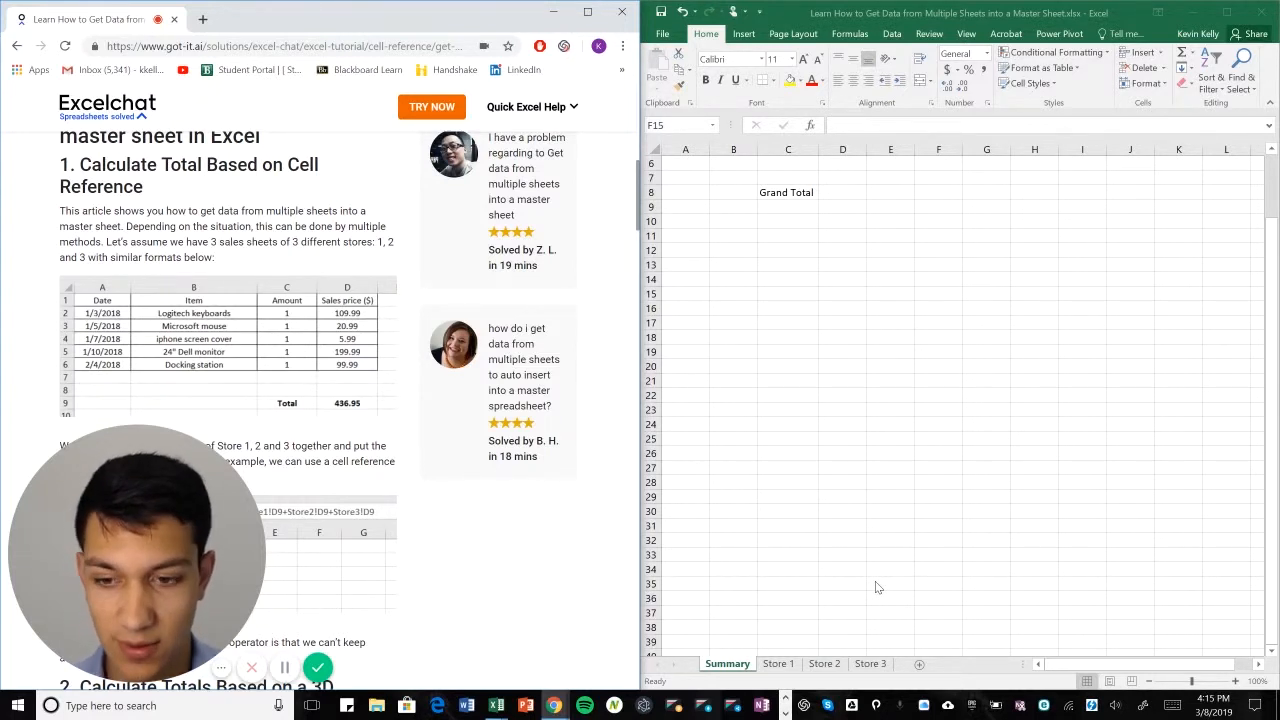
{"action": "mouse_move", "coordinate": [964, 332]}
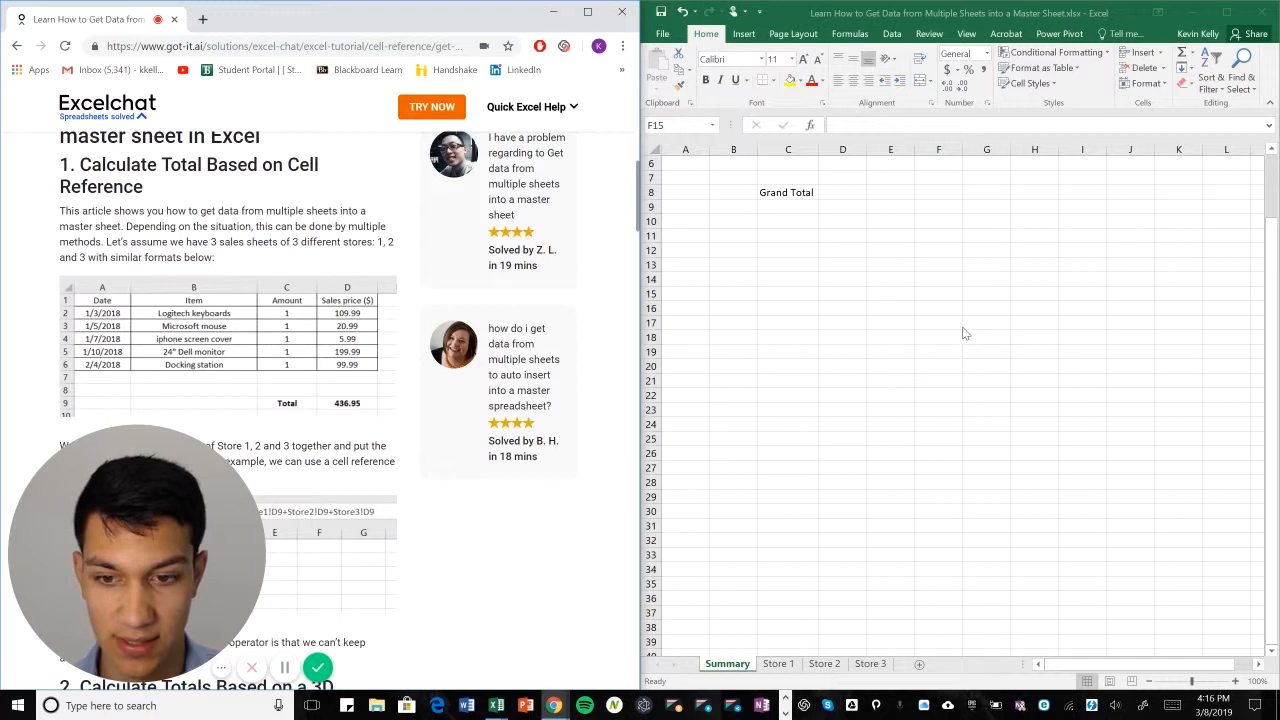
{"action": "mouse_move", "coordinate": [900, 280]}
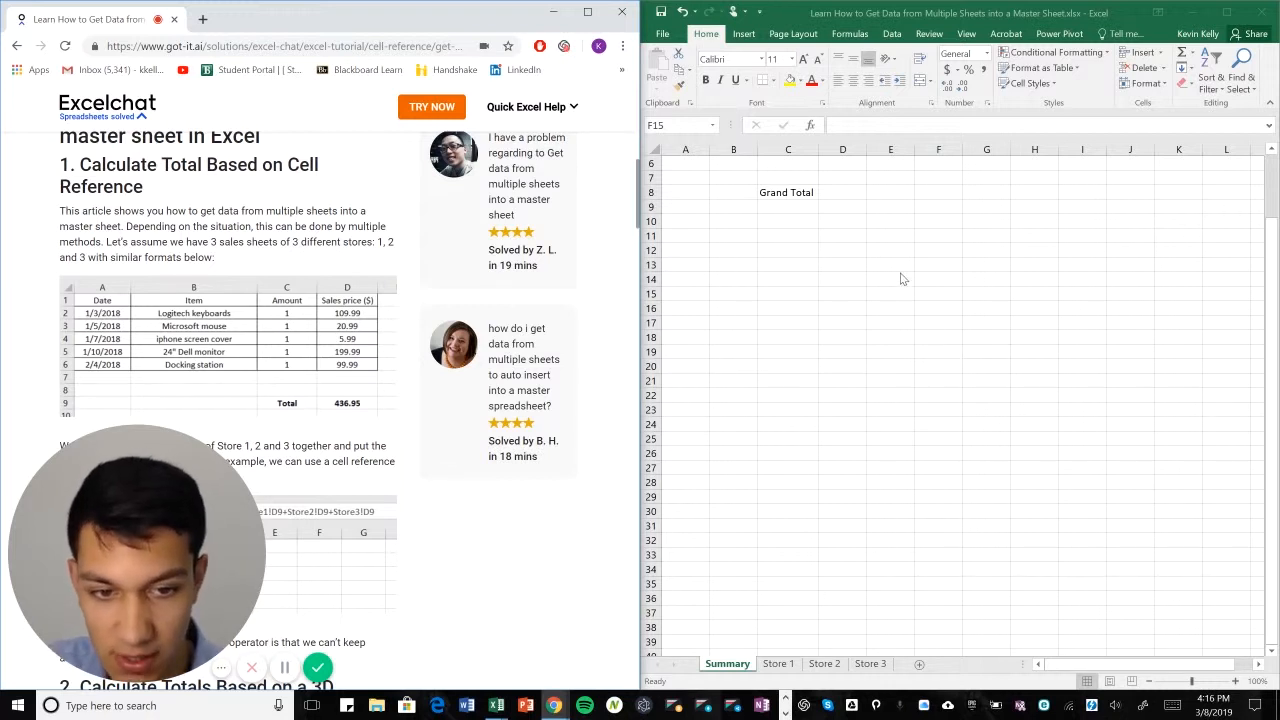
Select Summary cell D8 beside Grand Total, preview Store 1 data, and begin the formula with =.
{"action": "left_click", "coordinate": [842, 192]}
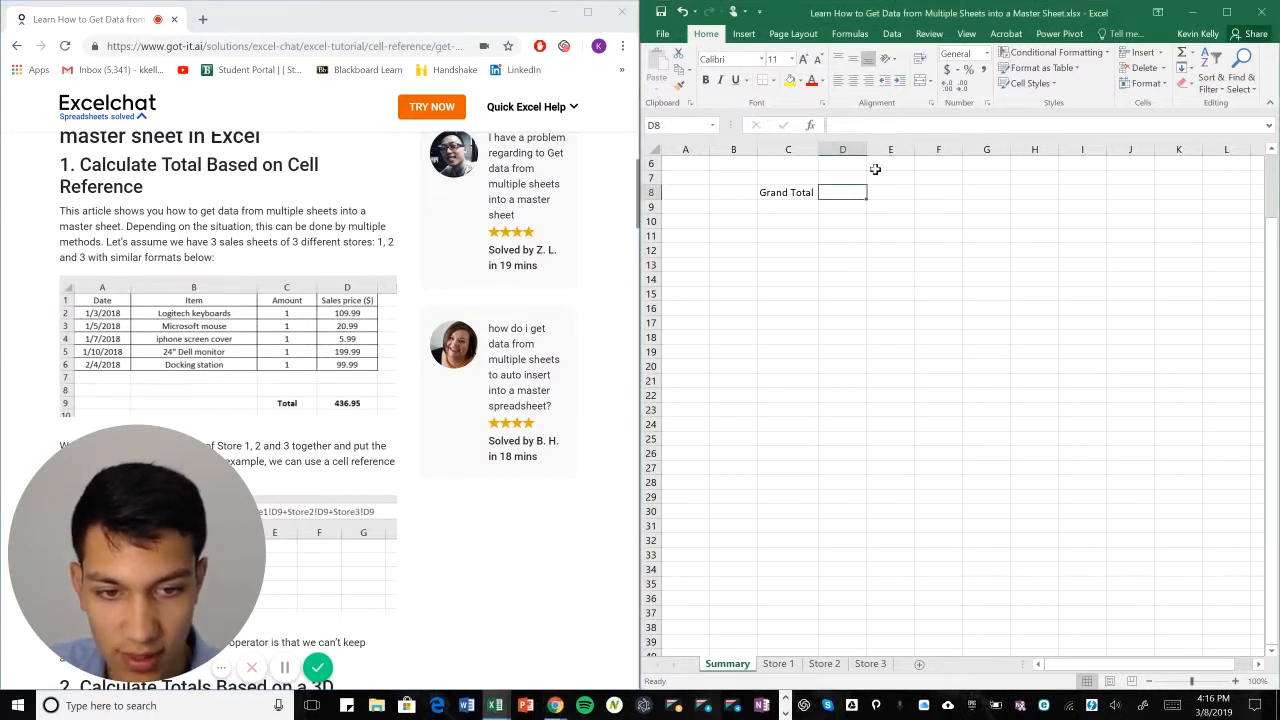
{"action": "mouse_move", "coordinate": [800, 612]}
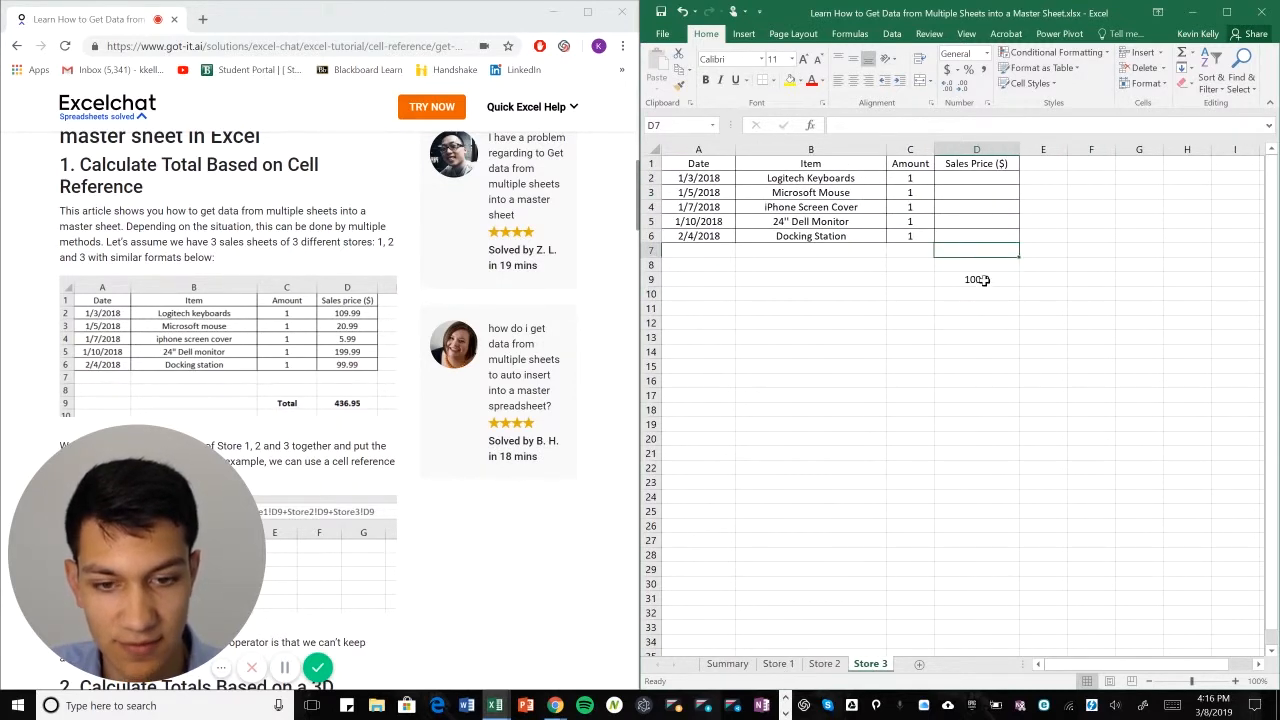
{"action": "left_click", "coordinate": [778, 664]}
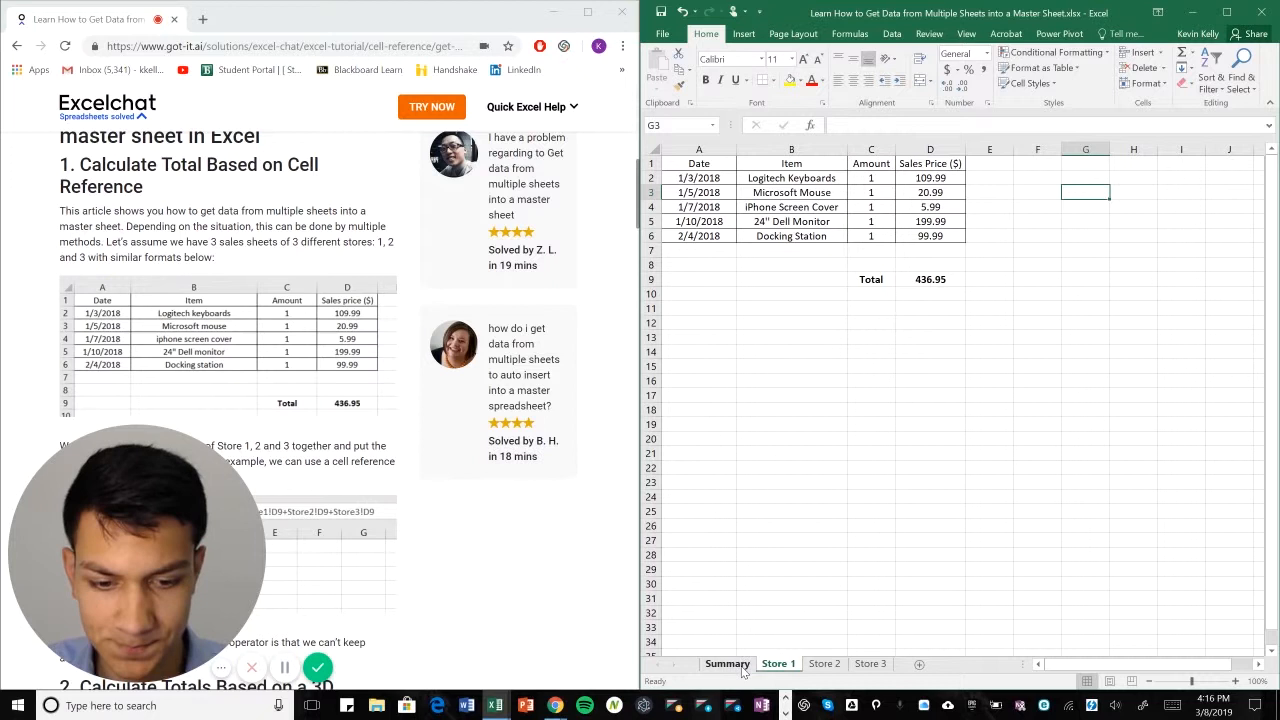
{"action": "left_click", "coordinate": [728, 664]}
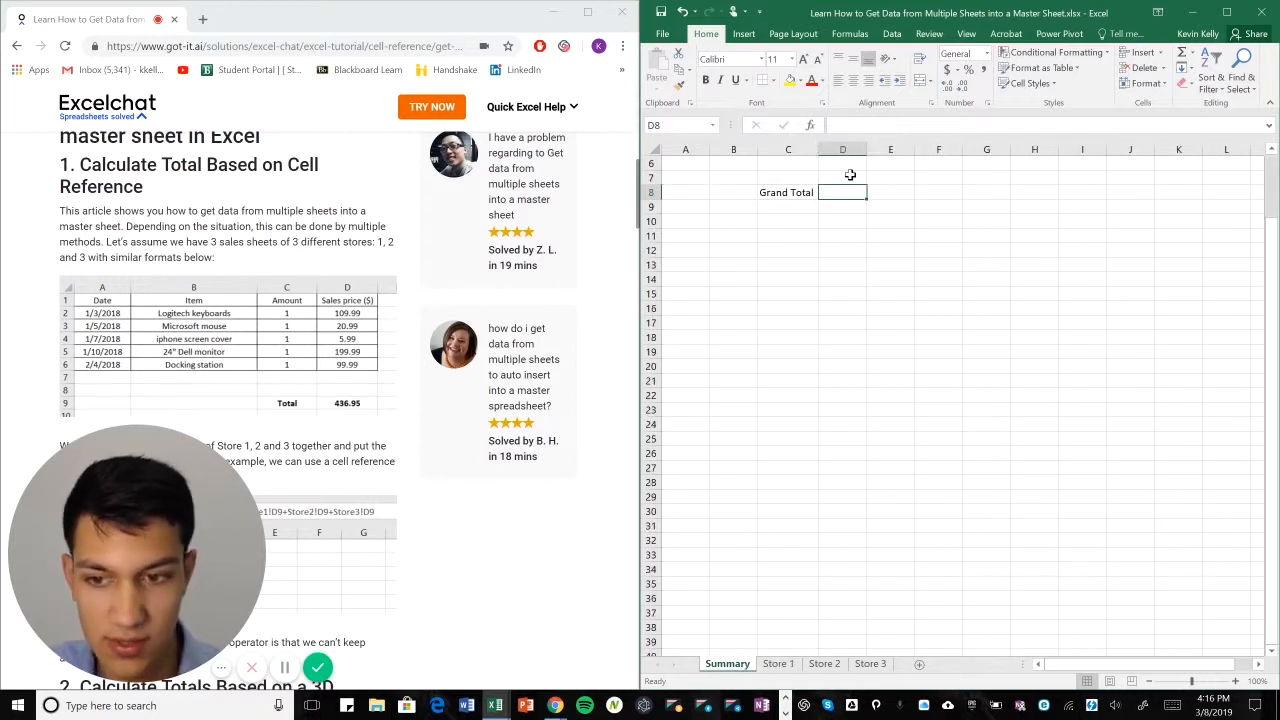
{"action": "type", "text": "="}
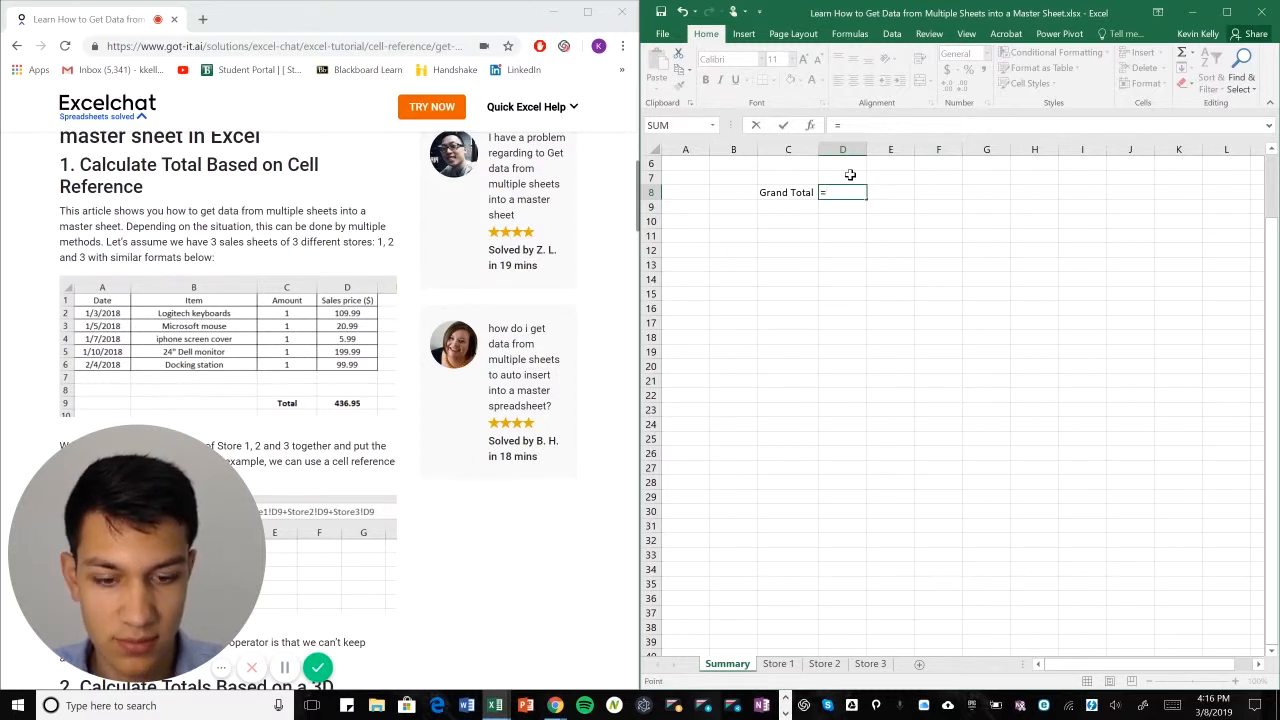
Reference the D9 totals of Store 1, Store 2 and Store 3, adding them to show 737.85.
{"action": "left_click", "coordinate": [778, 664]}
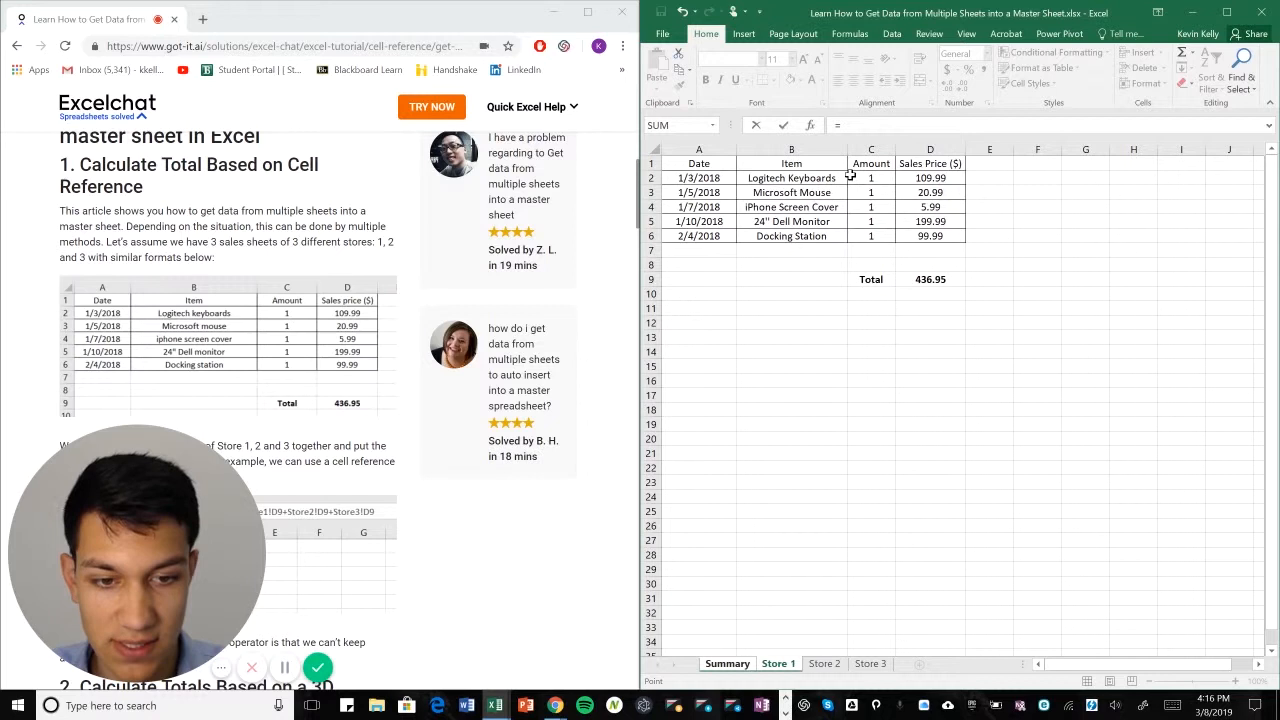
{"action": "left_click", "coordinate": [698, 248]}
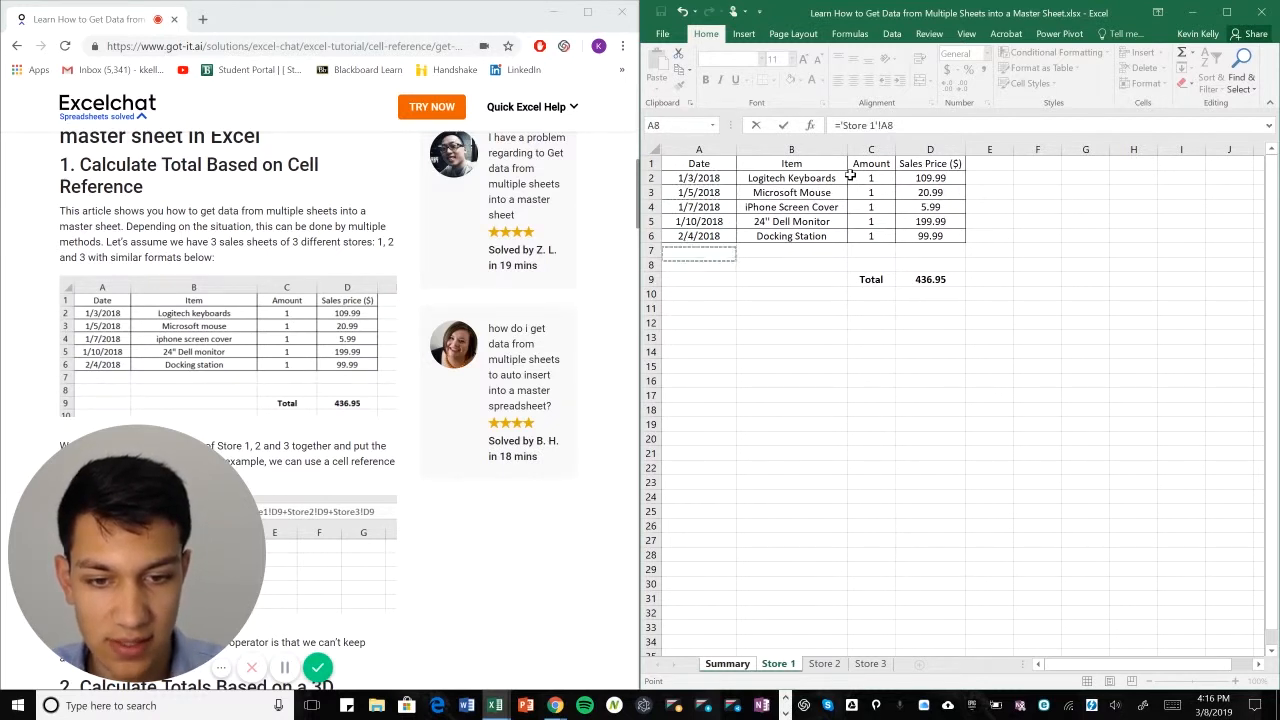
{"action": "left_click", "coordinate": [930, 280]}
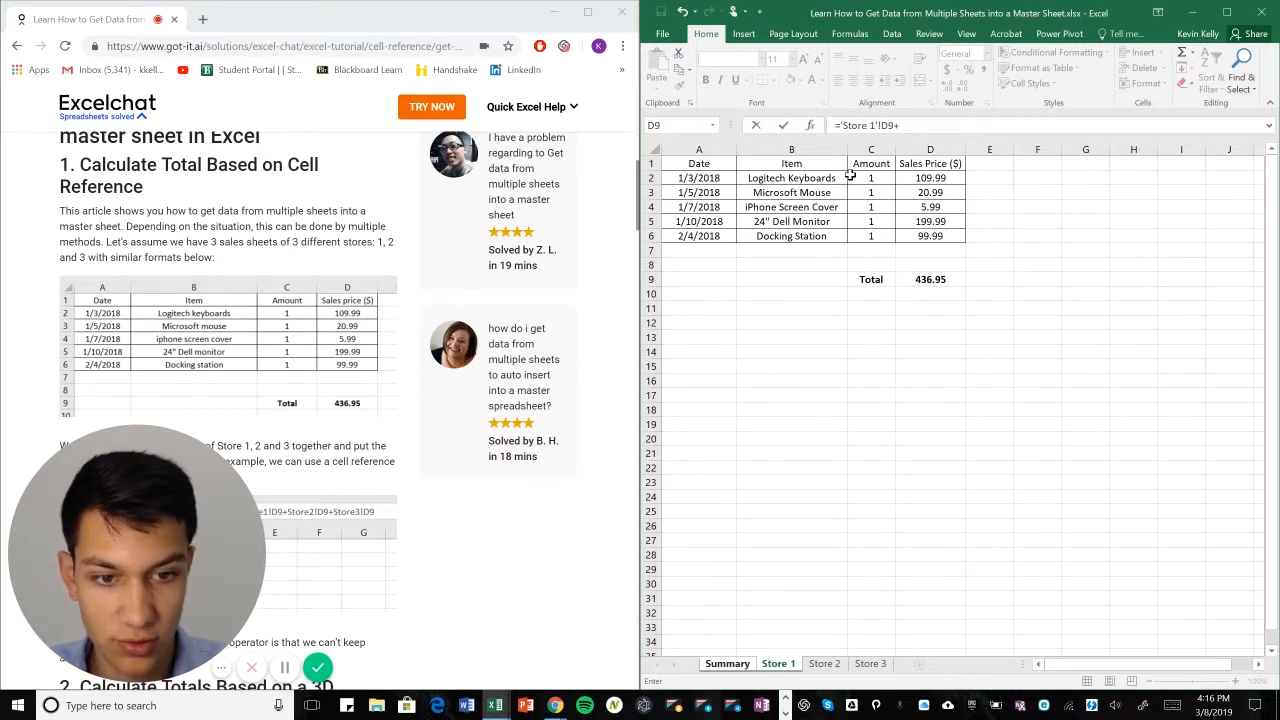
{"action": "left_click", "coordinate": [824, 664]}
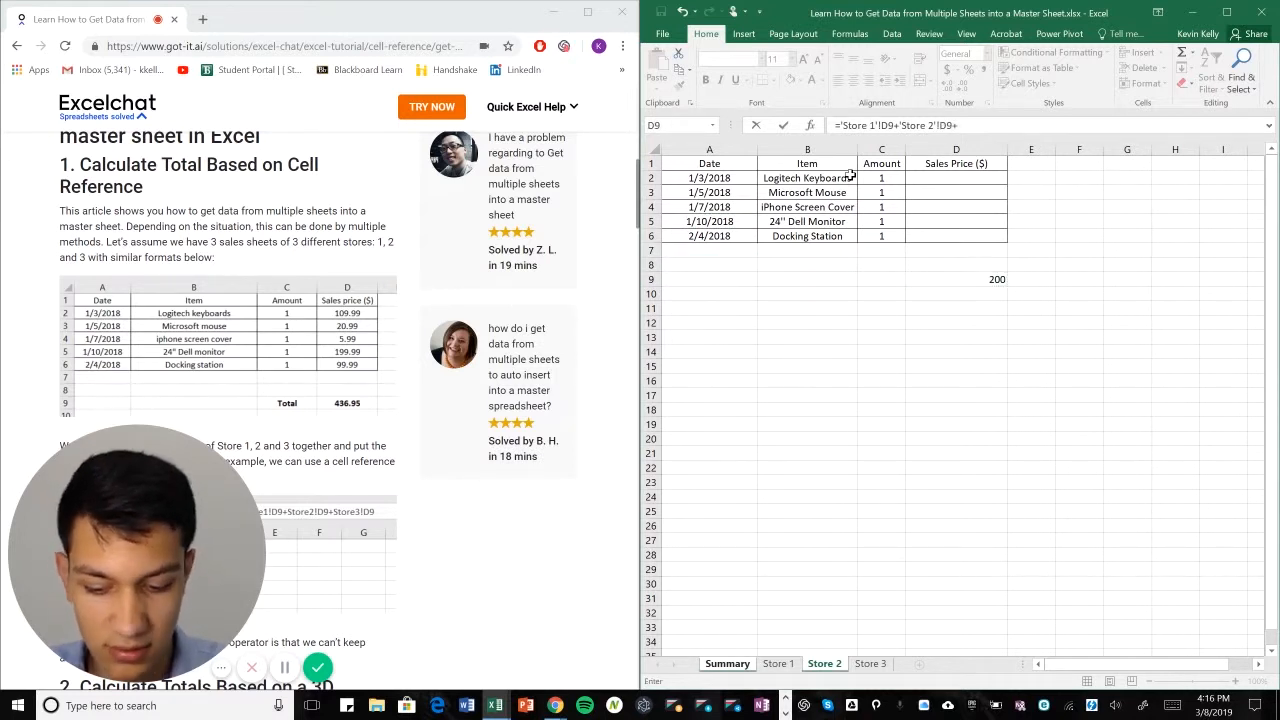
{"action": "left_click", "coordinate": [868, 664]}
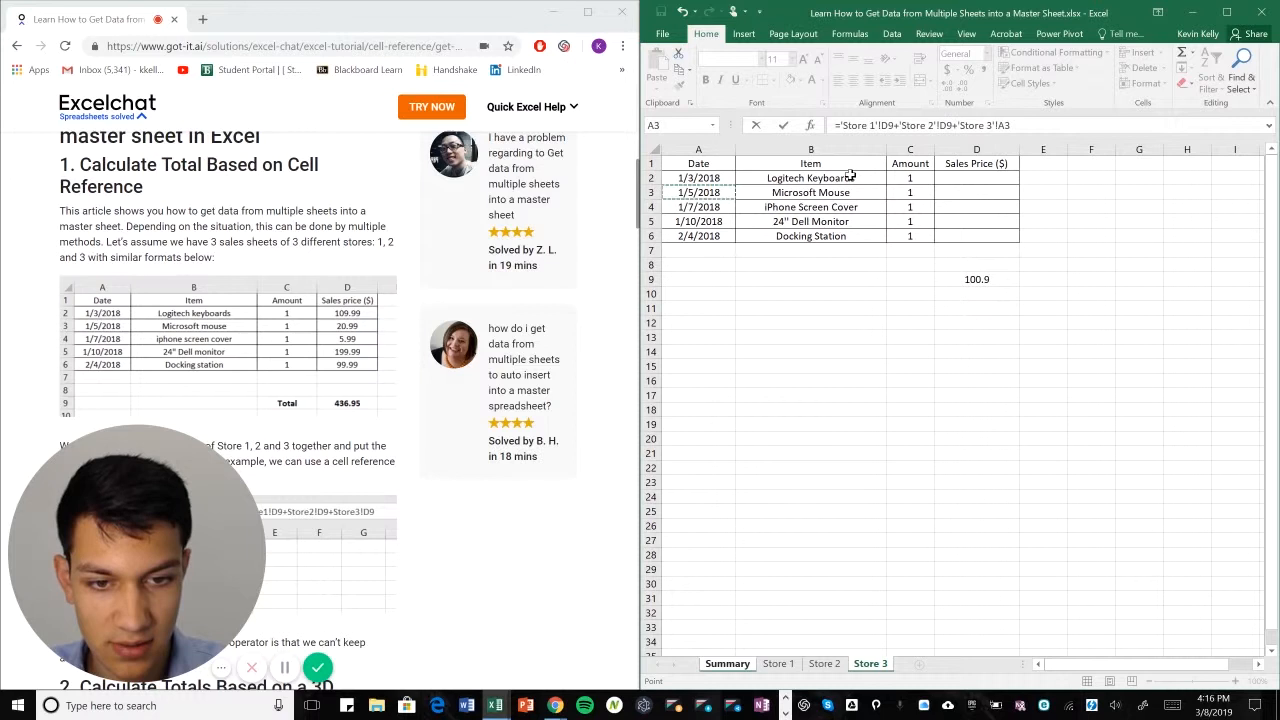
{"action": "left_click", "coordinate": [976, 264]}
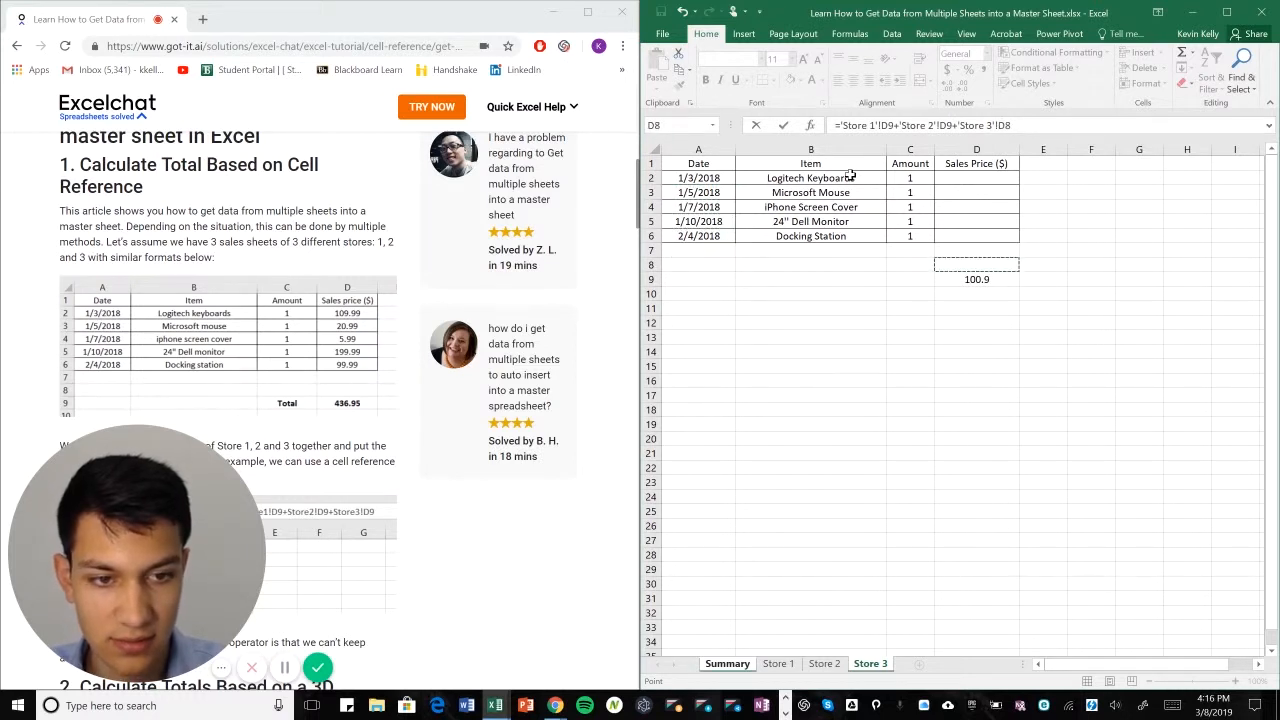
{"action": "left_click", "coordinate": [976, 280]}
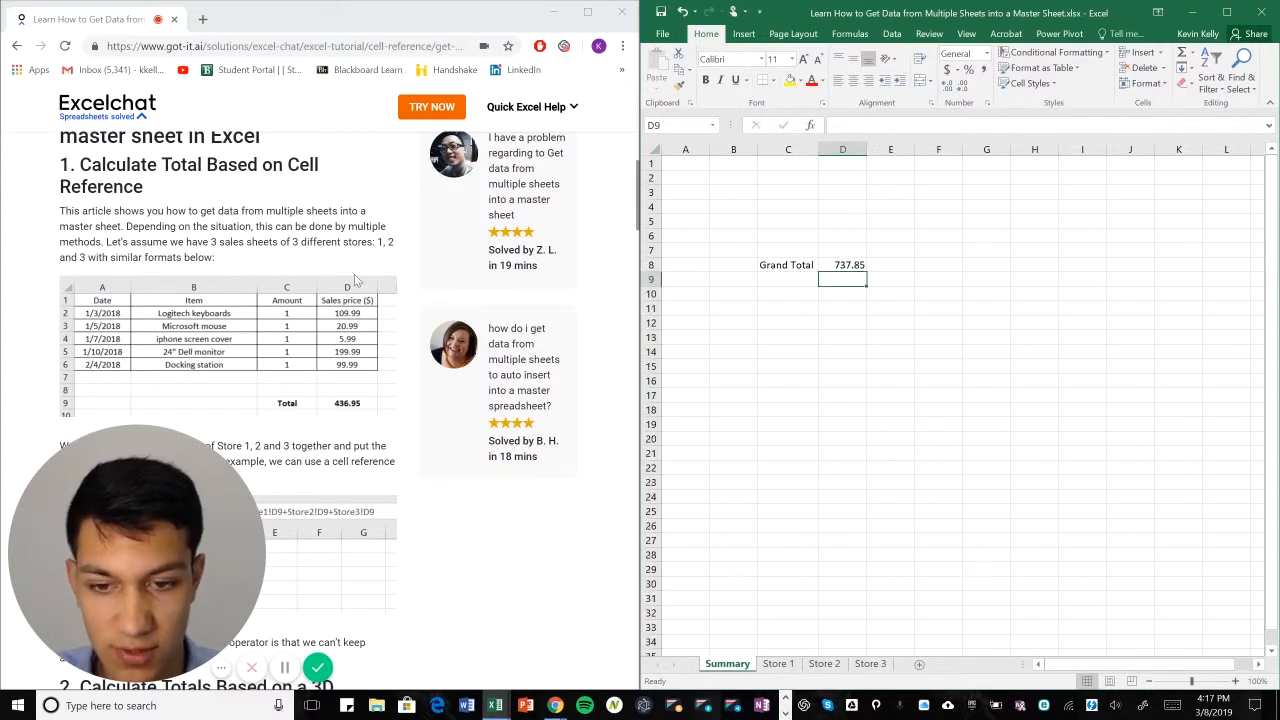
{"action": "scroll", "scroll_direction": "down", "scroll_amount": 3}
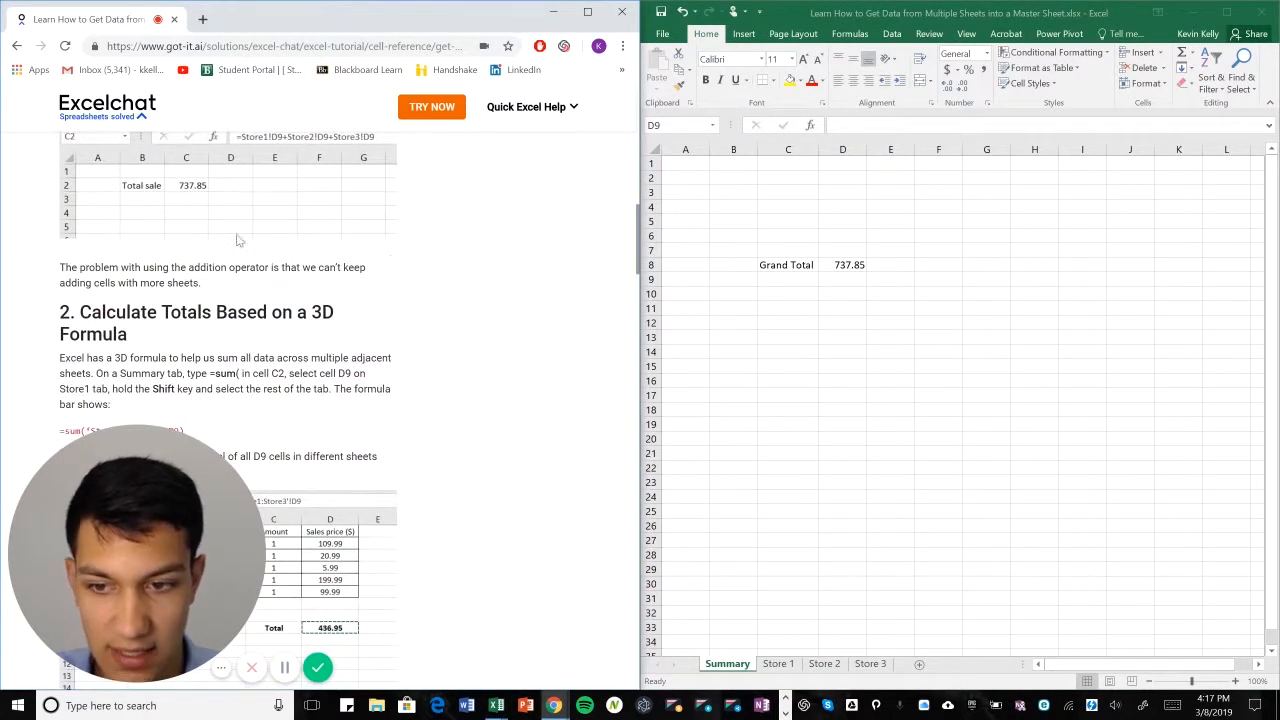
{"action": "mouse_move", "coordinate": [184, 198]}
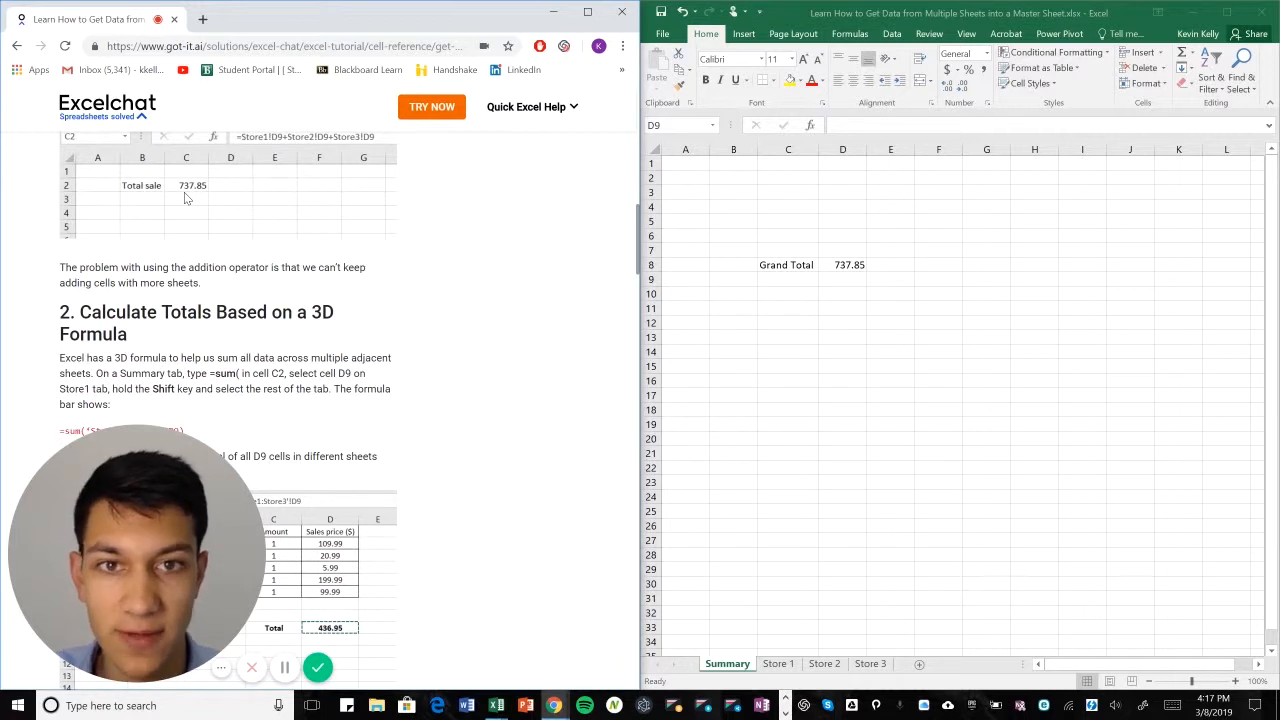
{"action": "left_click", "coordinate": [842, 280]}
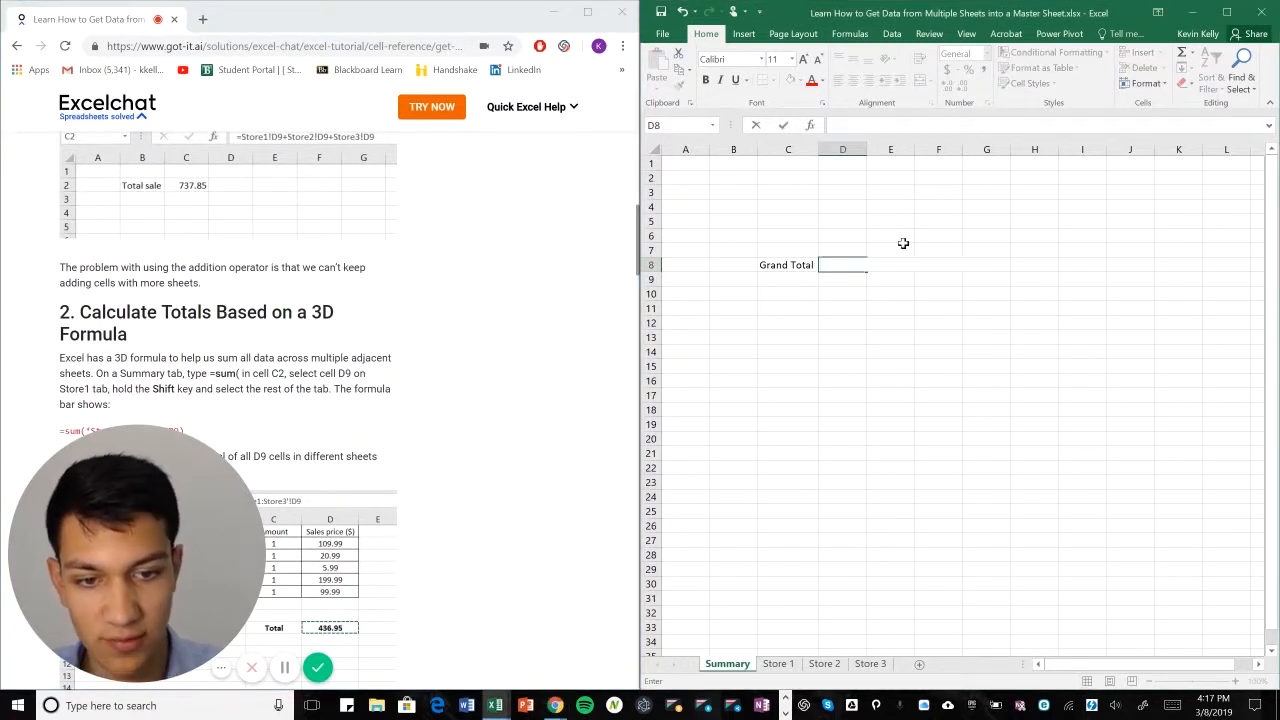
{"action": "left_click", "coordinate": [842, 280]}
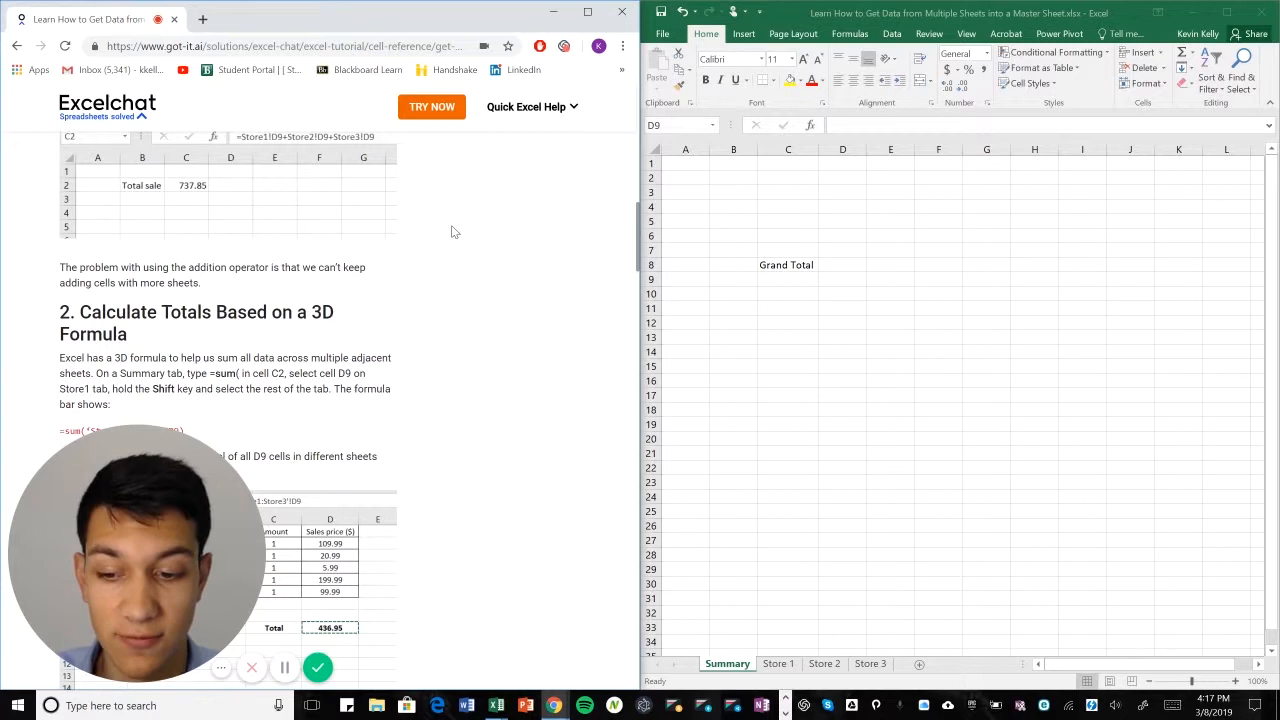
{"action": "scroll", "scroll_direction": "down", "scroll_amount": 3}
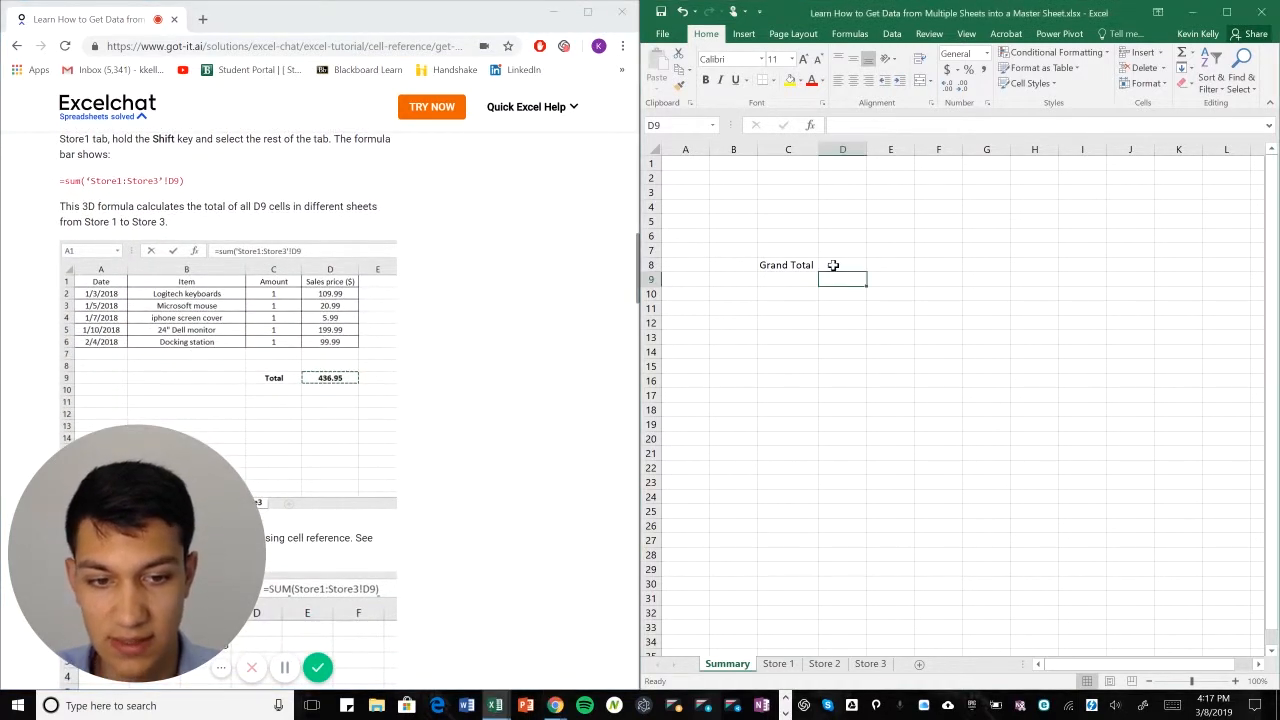
{"action": "left_click", "coordinate": [844, 264]}
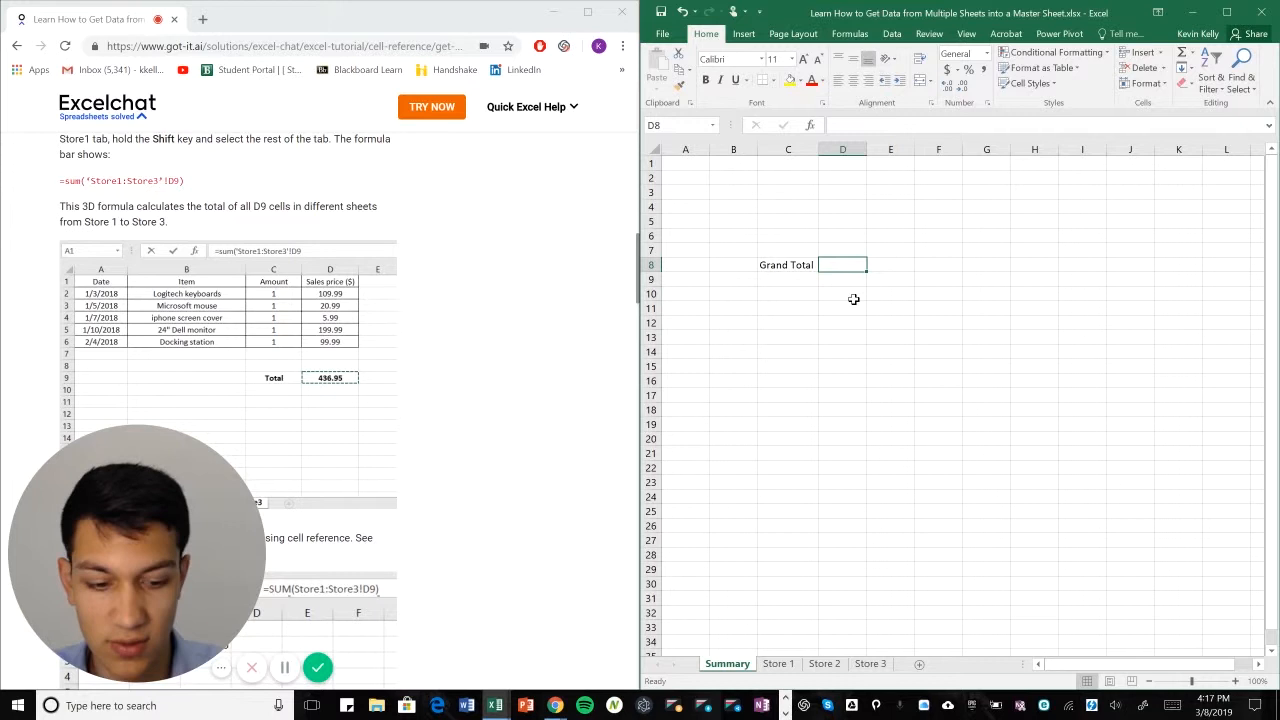
Enter =SUM('Store 1:Store 3'!D9) in D8 so Grand Total shows 737.85 via a 3D sum.
{"action": "type", "text": "="}
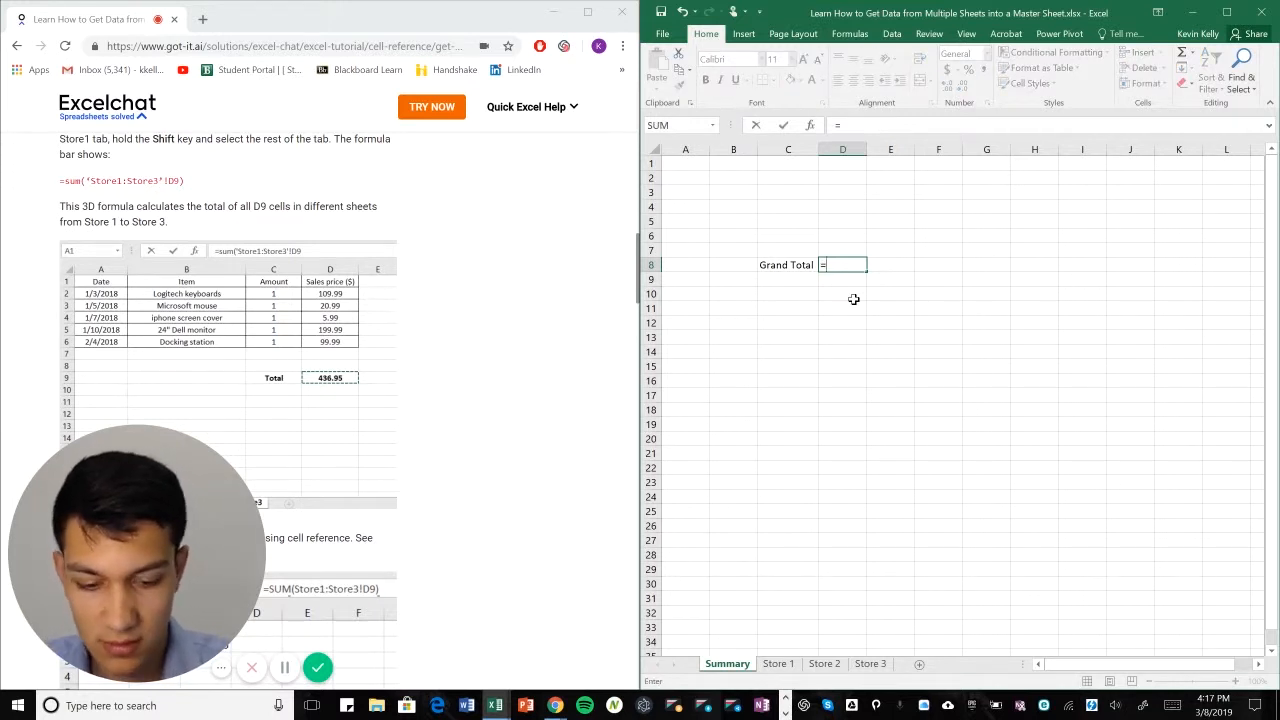
{"action": "type", "text": "SUM('"}
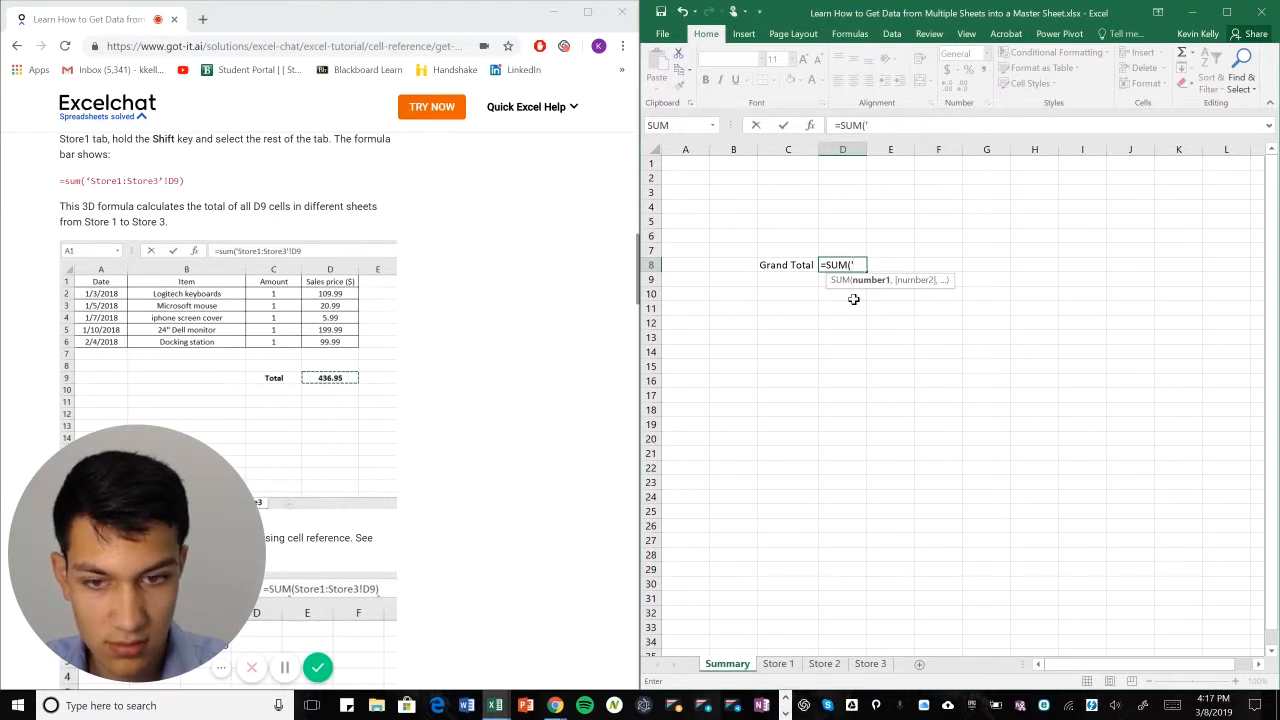
{"action": "type", "text": "St"}
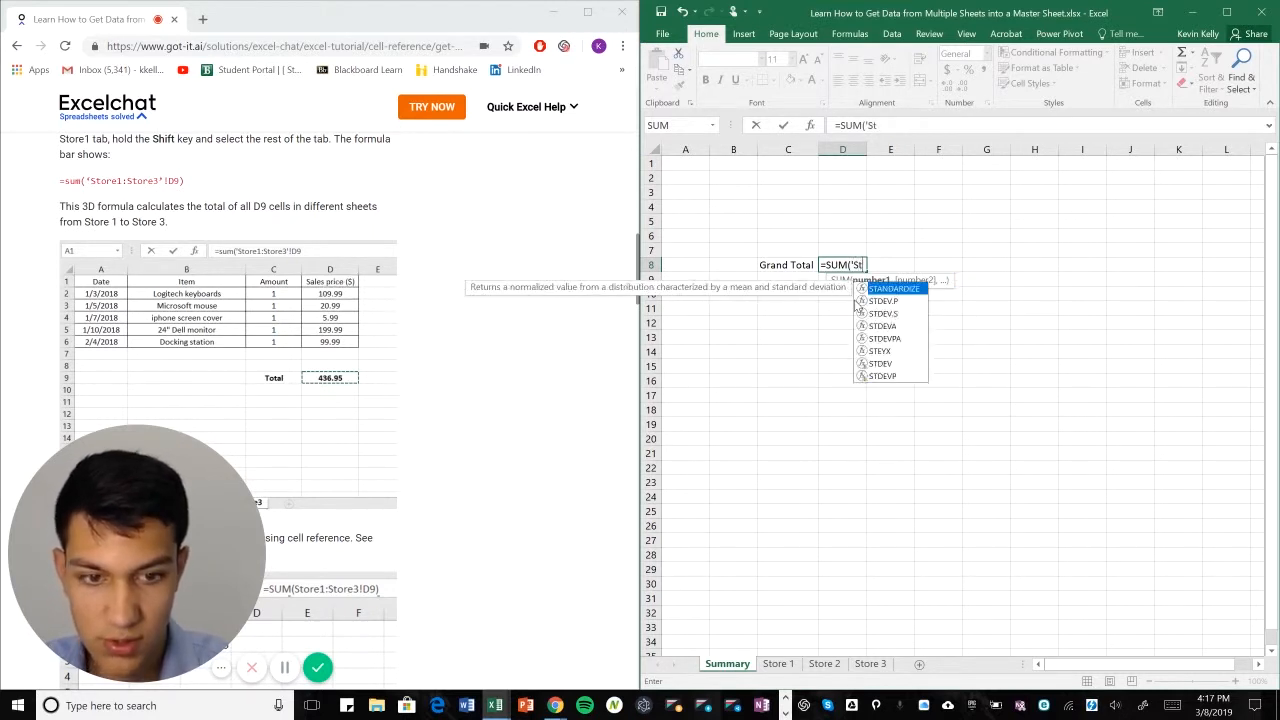
{"action": "type", "text": "ore 1:"}
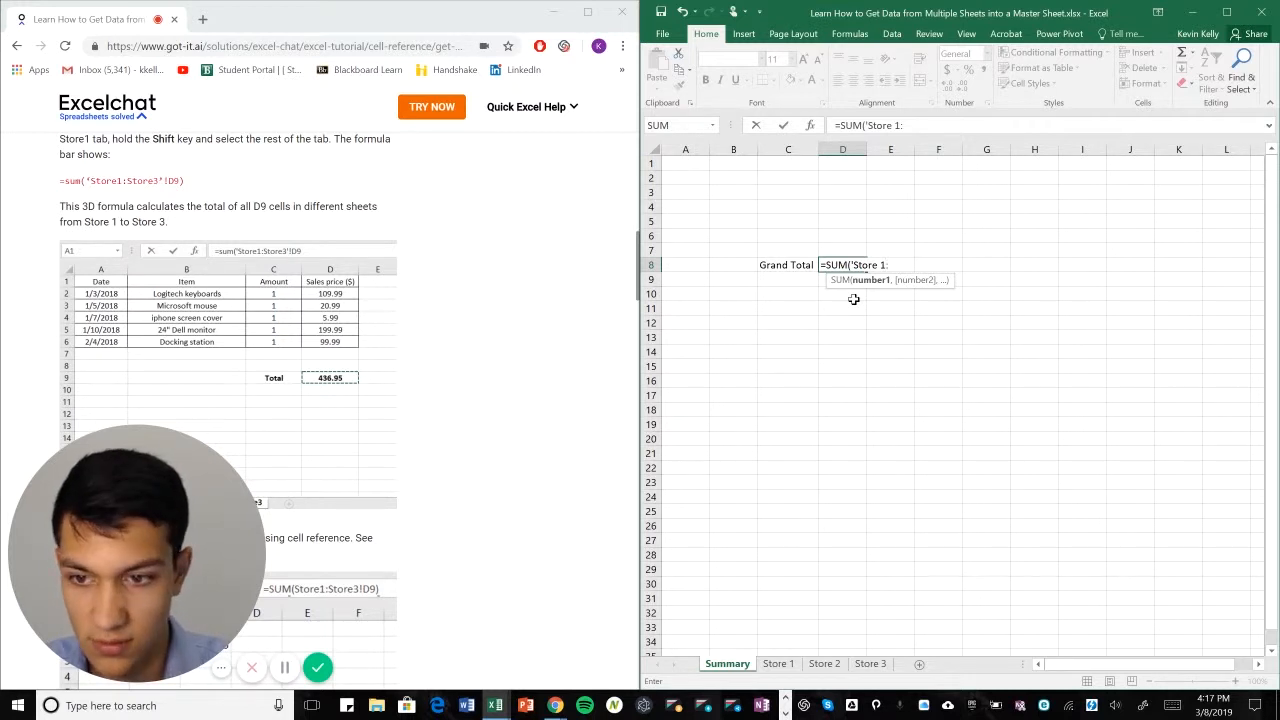
{"action": "type", "text": "Store"}
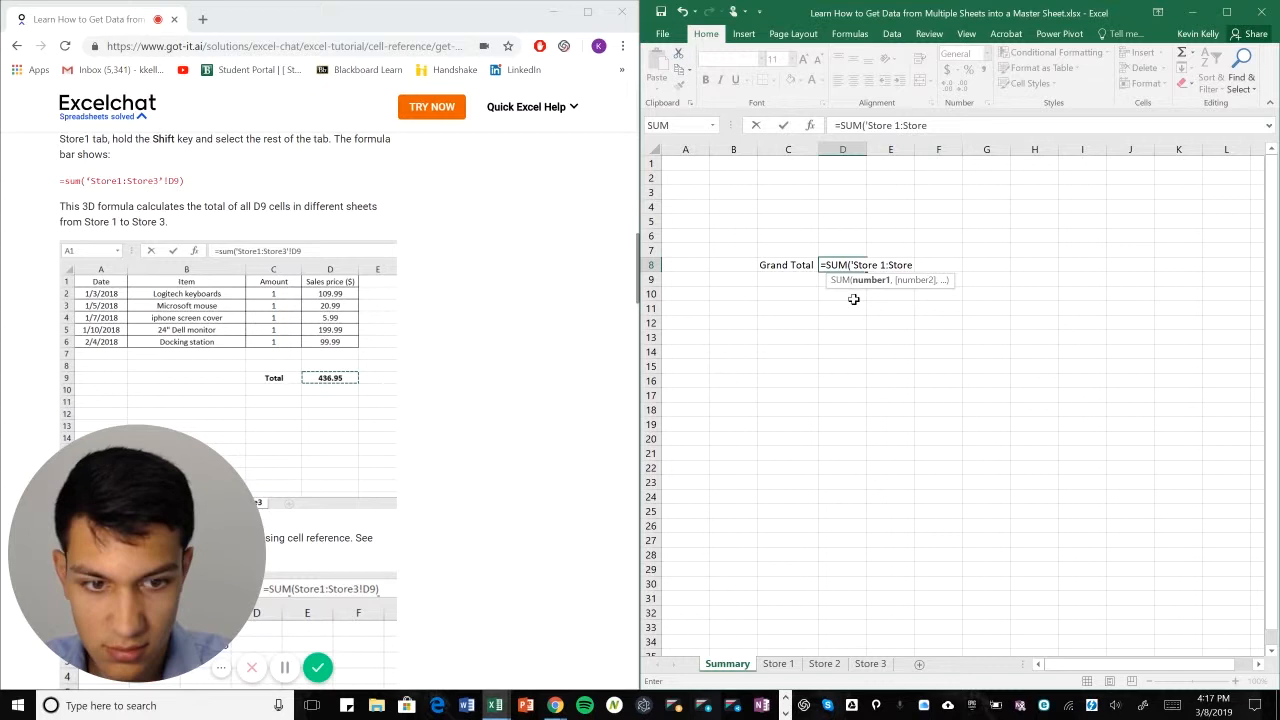
{"action": "type", "text": "3'"}
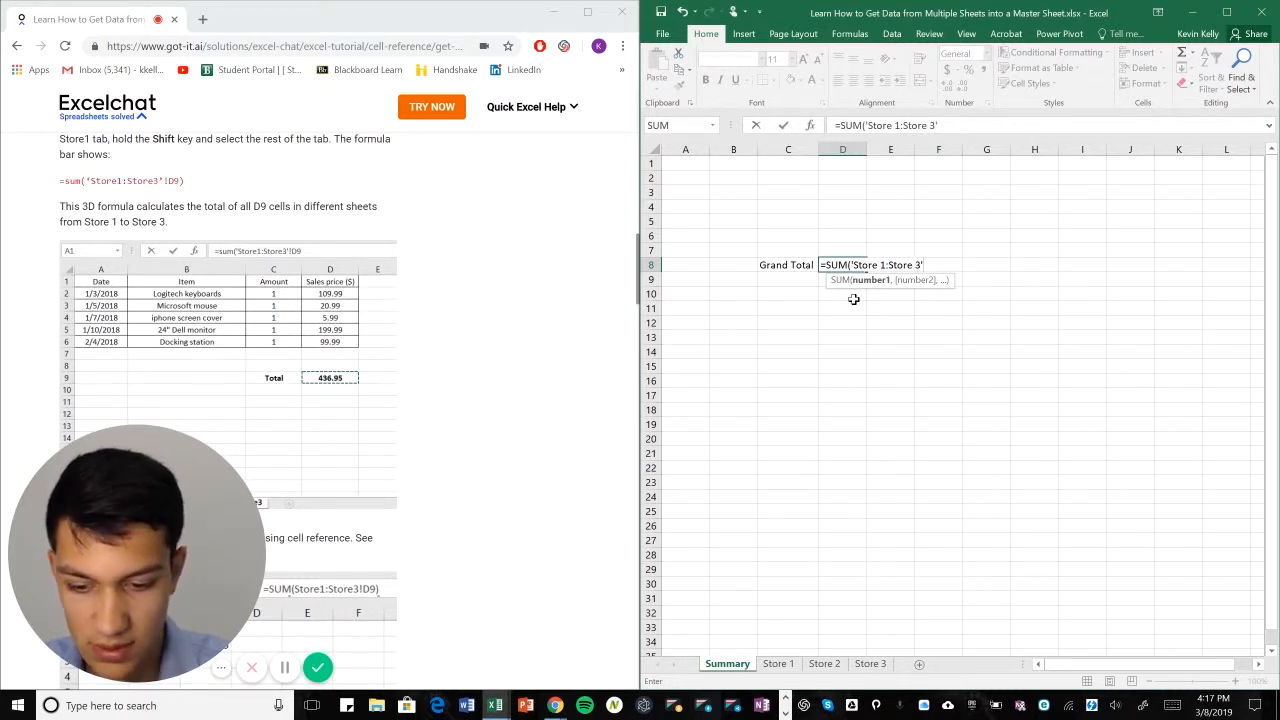
{"action": "type", "text": "!D"}
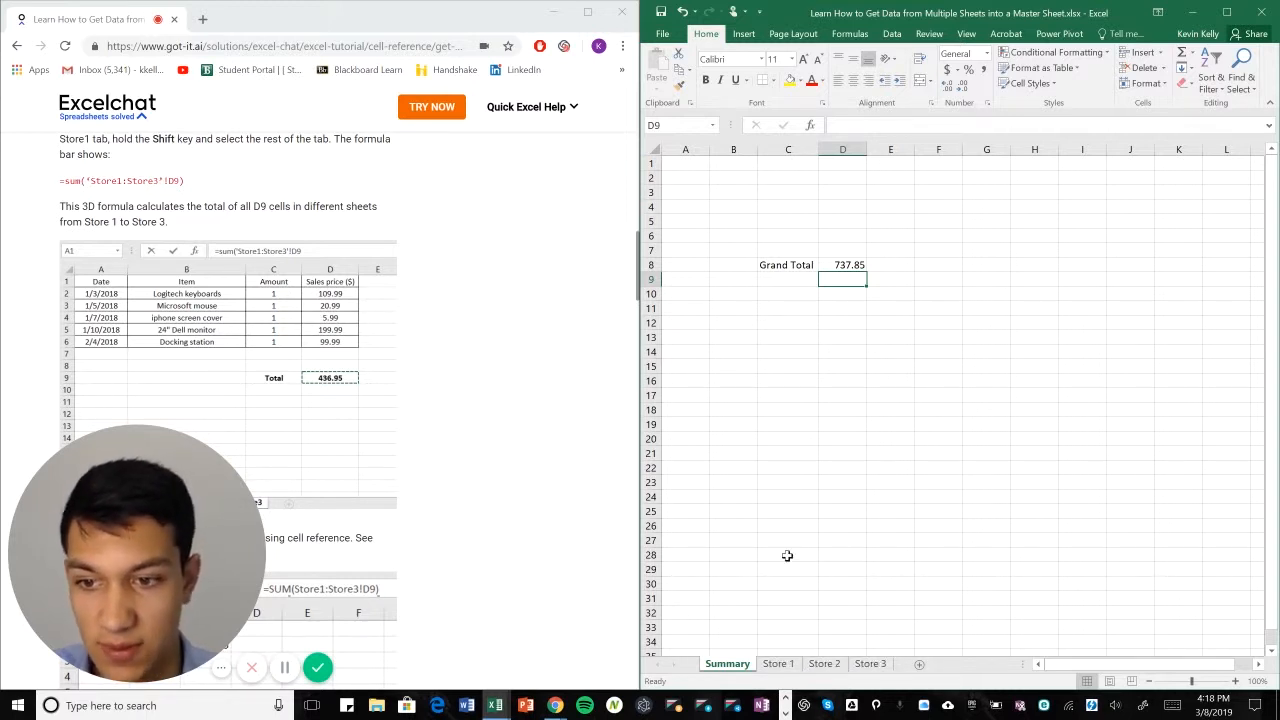
{"action": "mouse_move", "coordinate": [824, 278]}
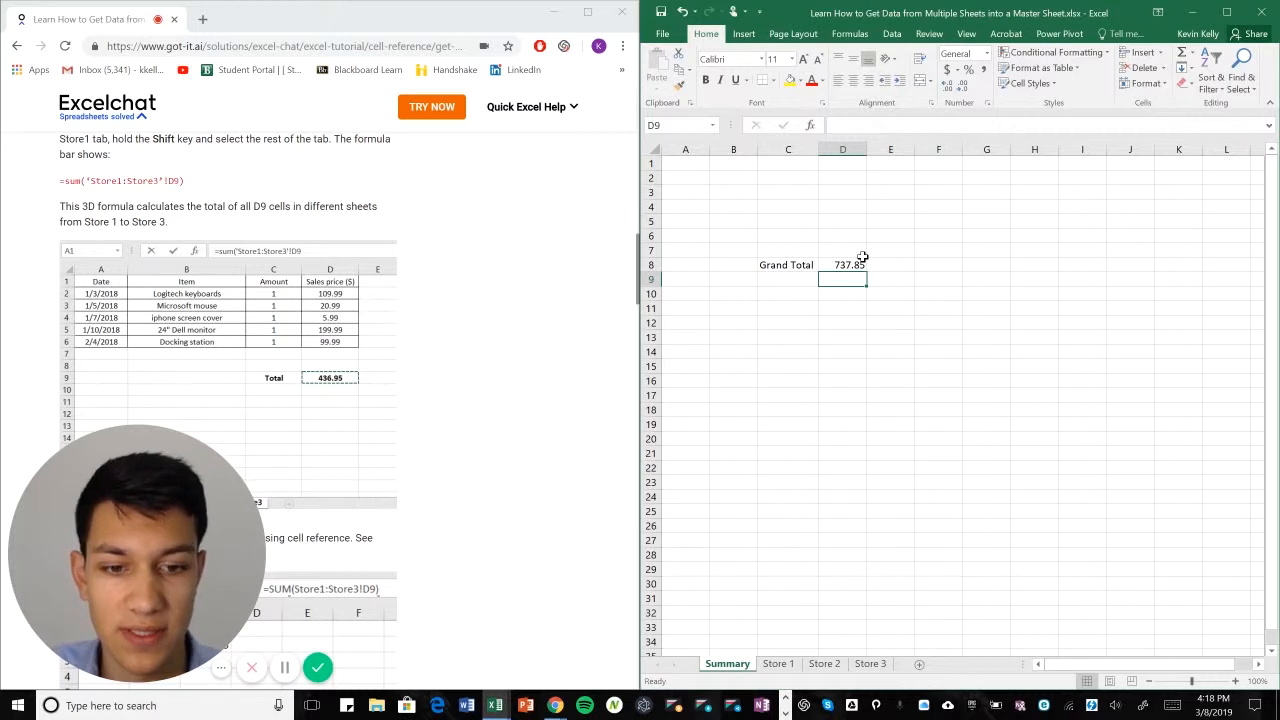
{"action": "left_click", "coordinate": [868, 664]}
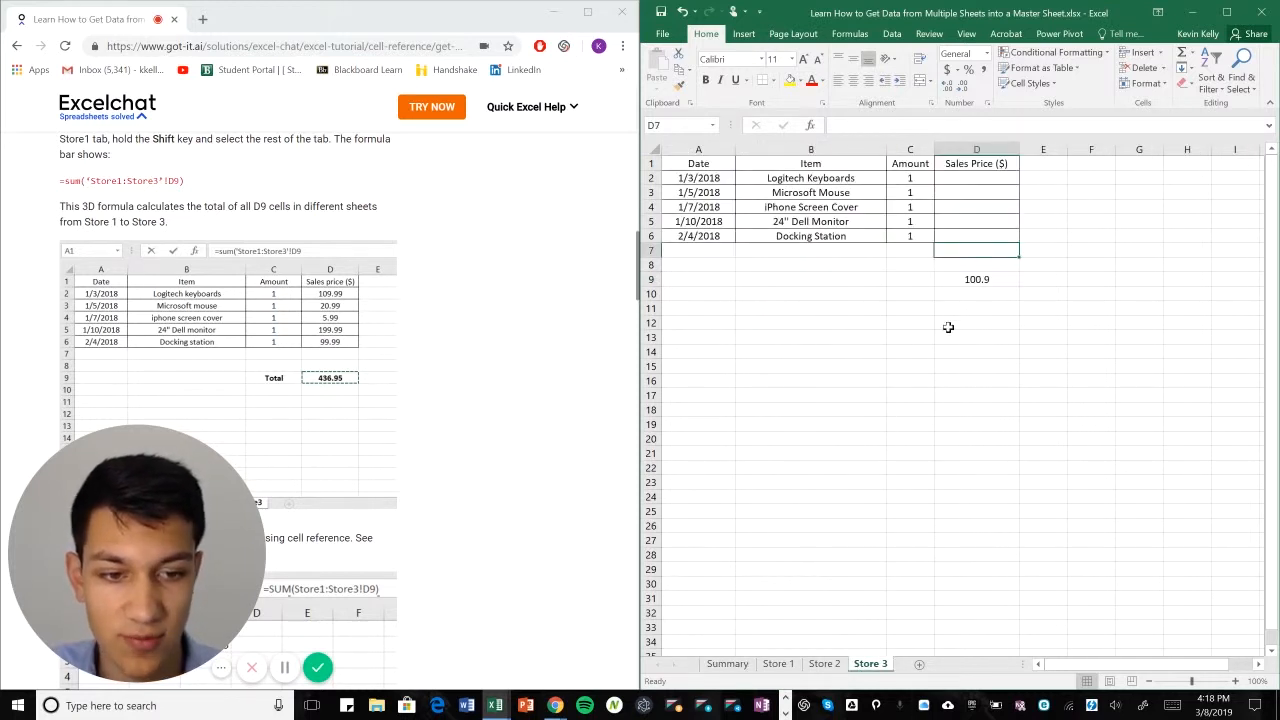
{"action": "mouse_move", "coordinate": [992, 296]}
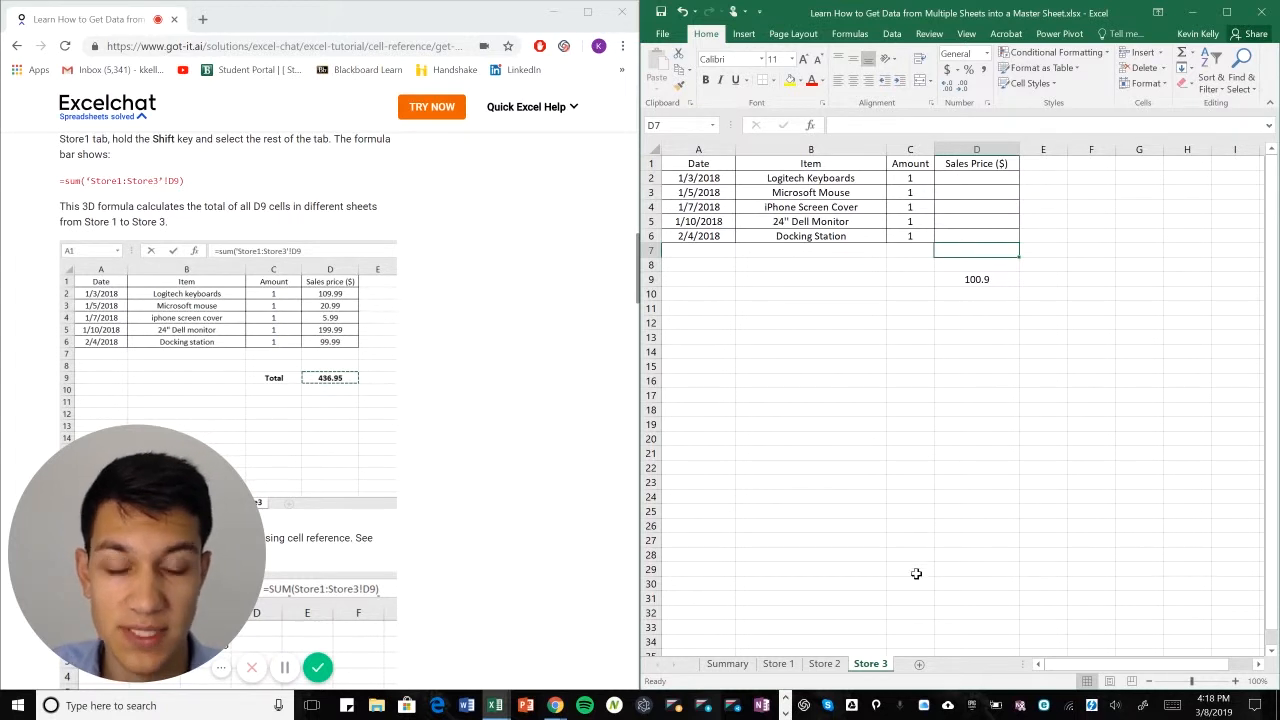
{"action": "left_click", "coordinate": [728, 664]}
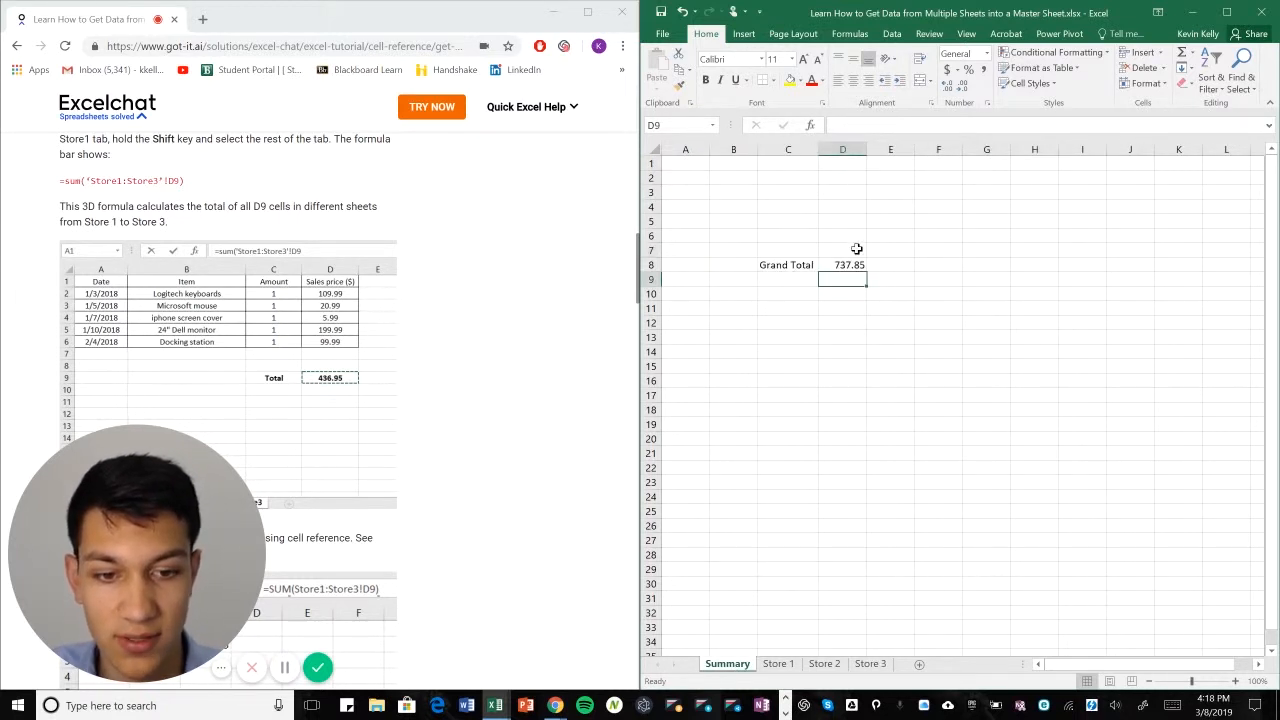
{"action": "left_click", "coordinate": [842, 264]}
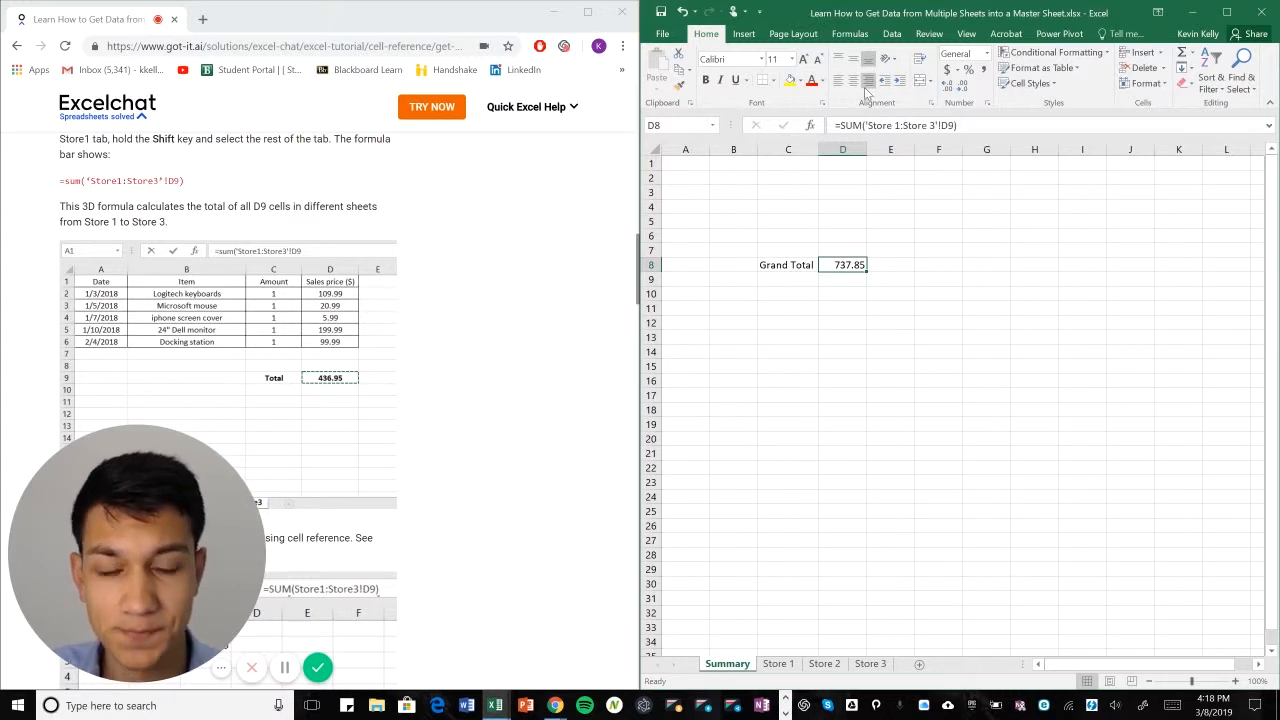
{"action": "mouse_move", "coordinate": [464, 360]}
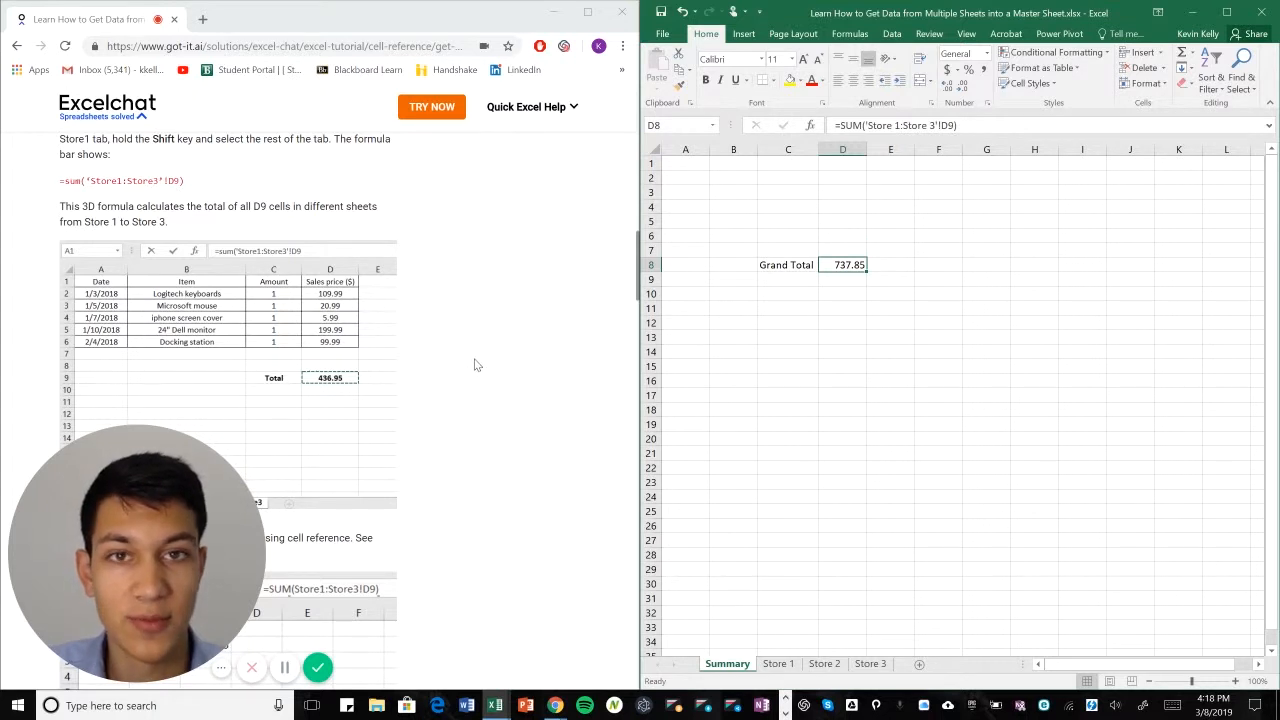
{"action": "mouse_move", "coordinate": [470, 360]}
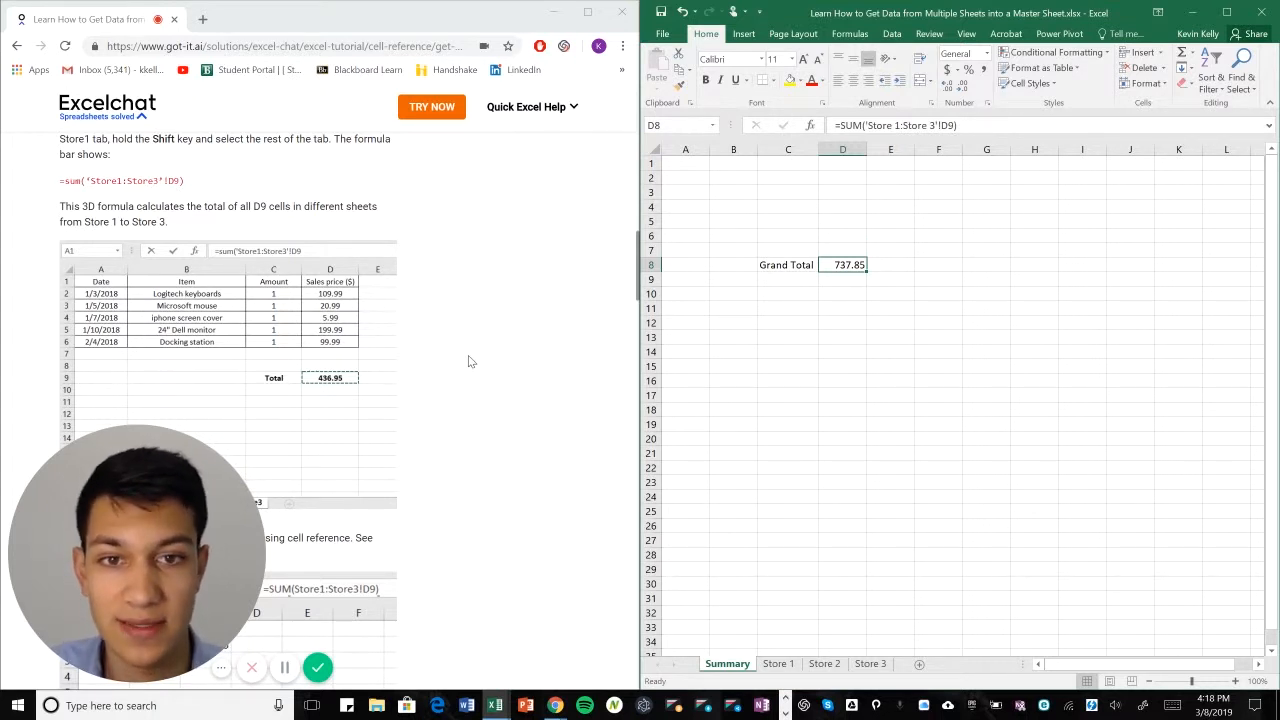